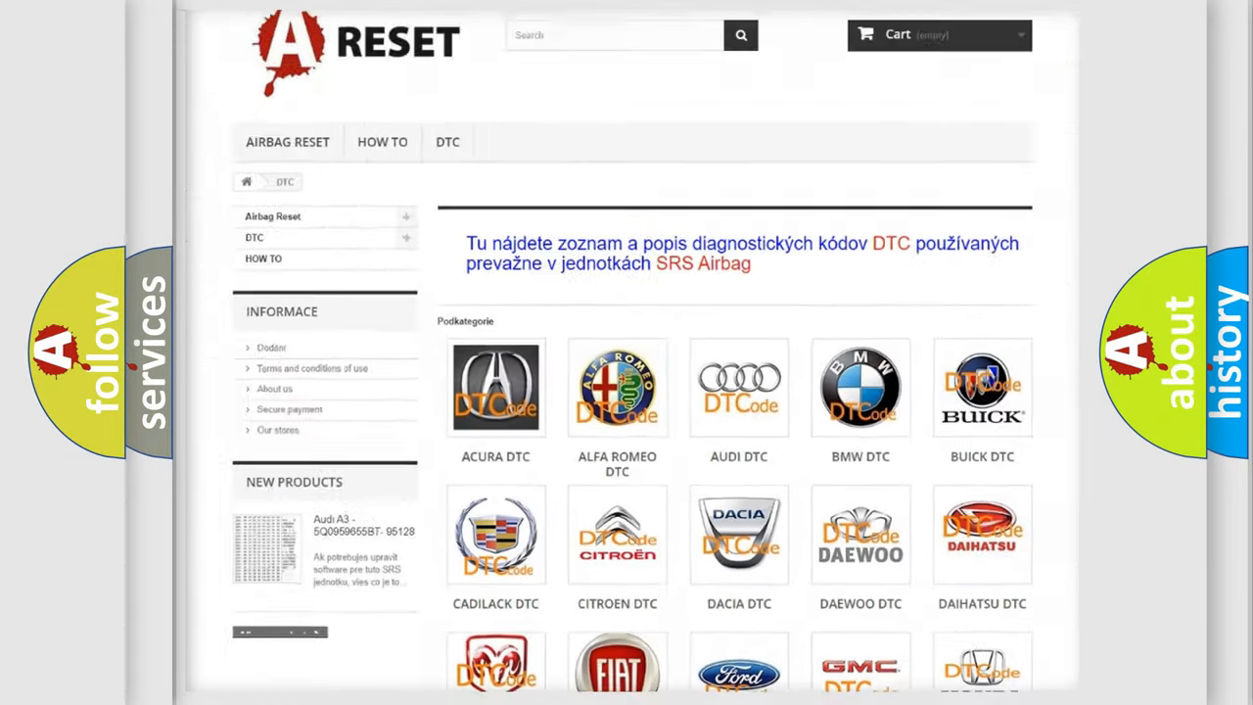
# Open the FIAT DTC page and browse the grid of Fiat airbag fault codes
pyautogui.scroll(-3)
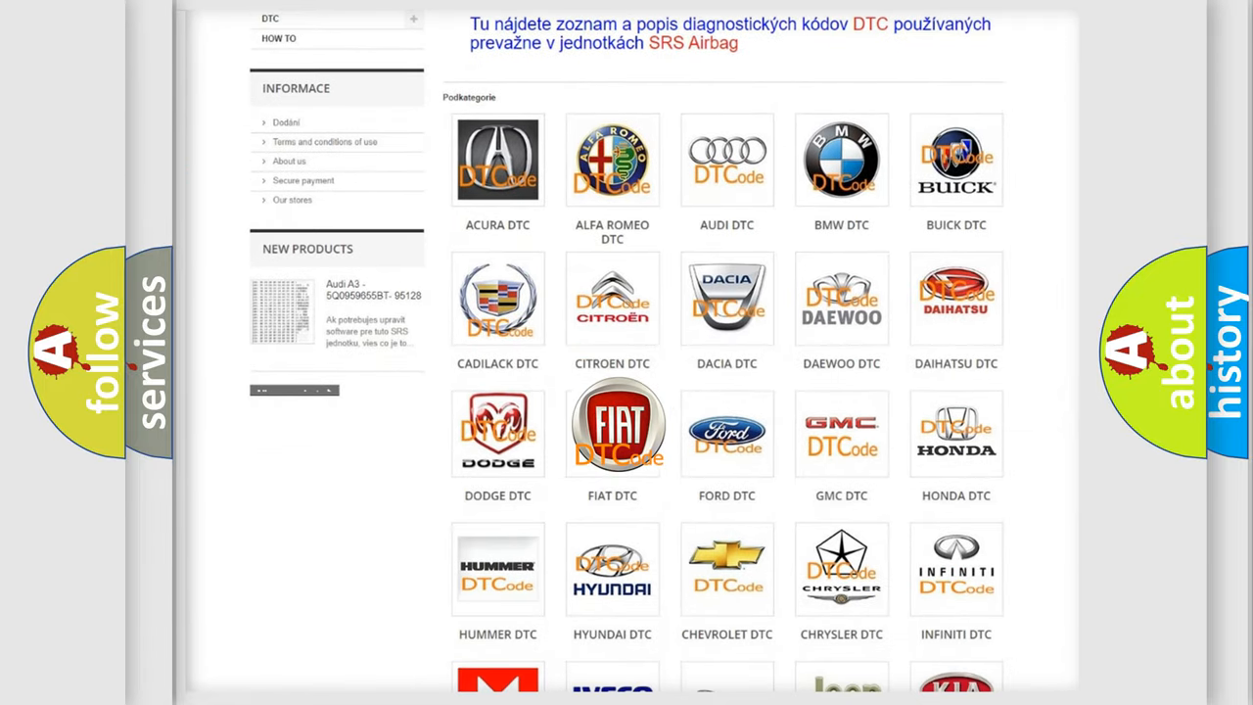
pyautogui.click(611, 426)
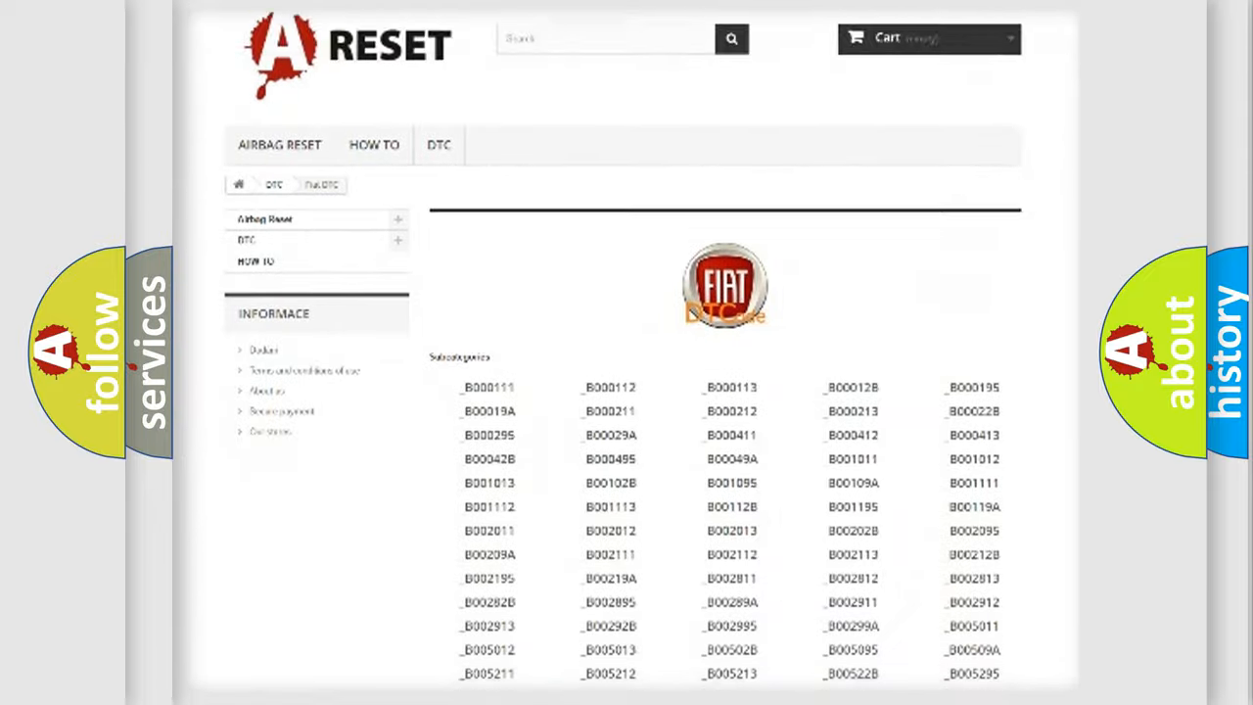
pyautogui.scroll(-3)
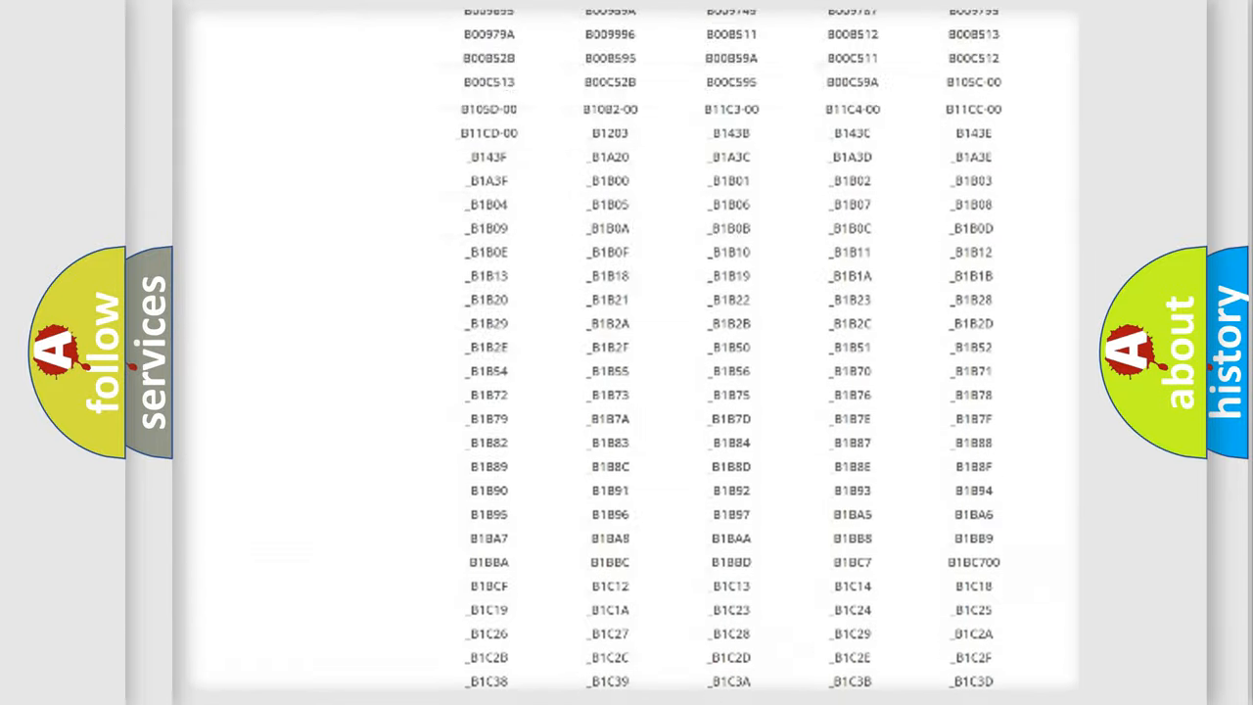
pyautogui.scroll(3)
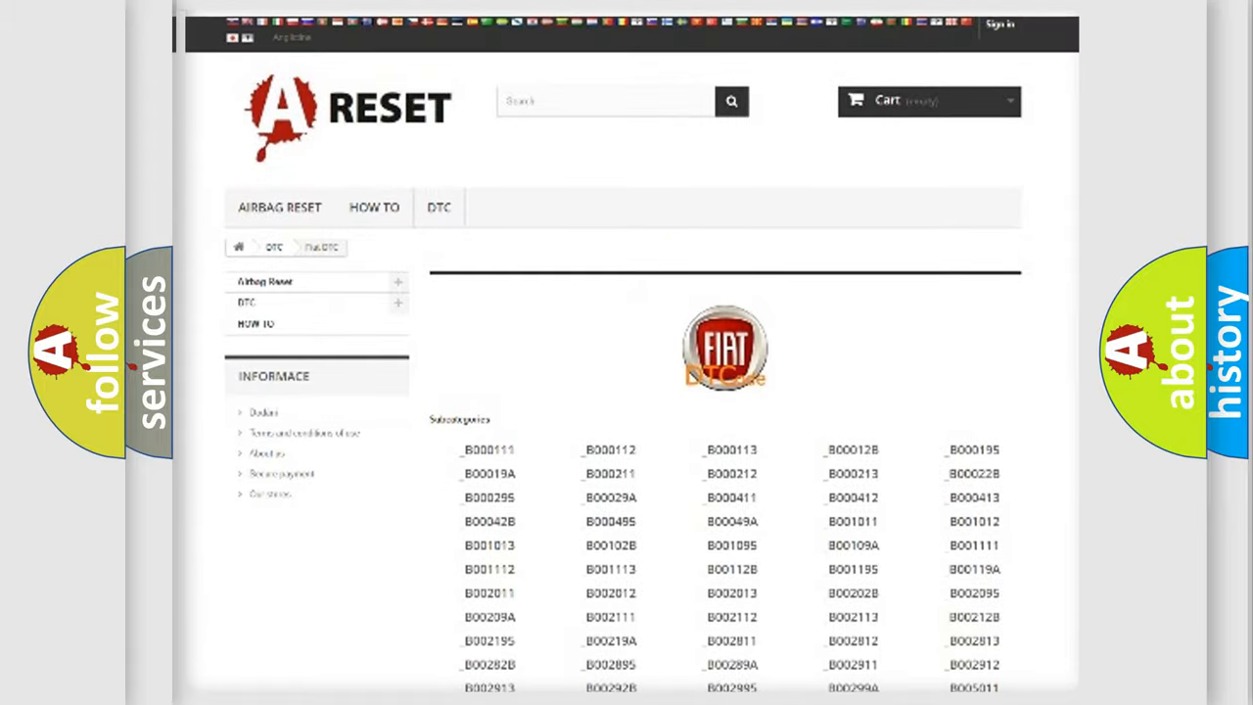